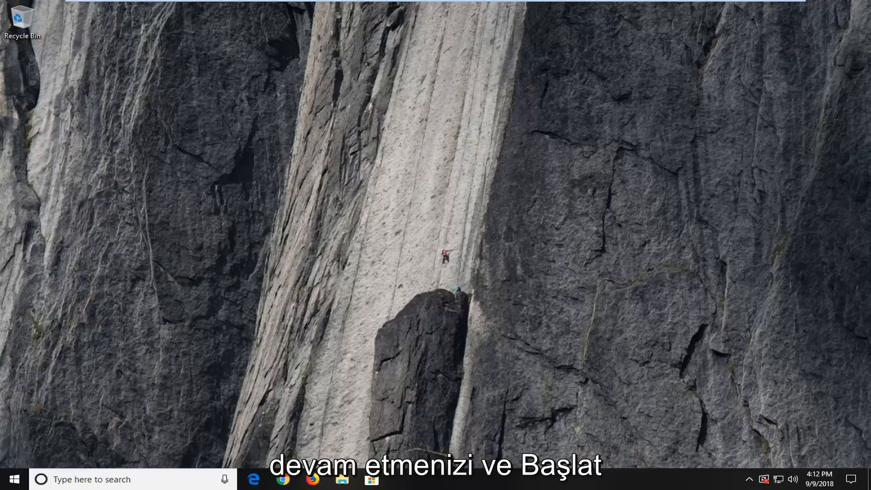
Search 'cmd' from the Start menu and run Command Prompt as administrator
left_click(11, 478)
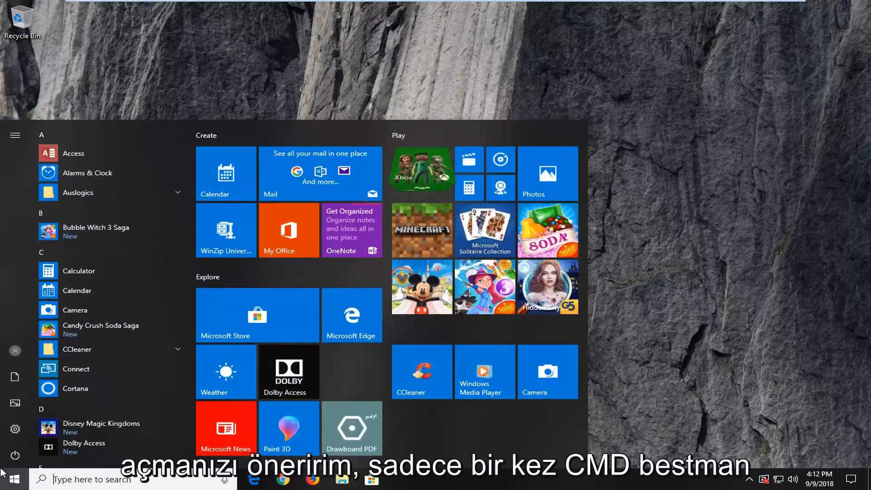
type("cmd")
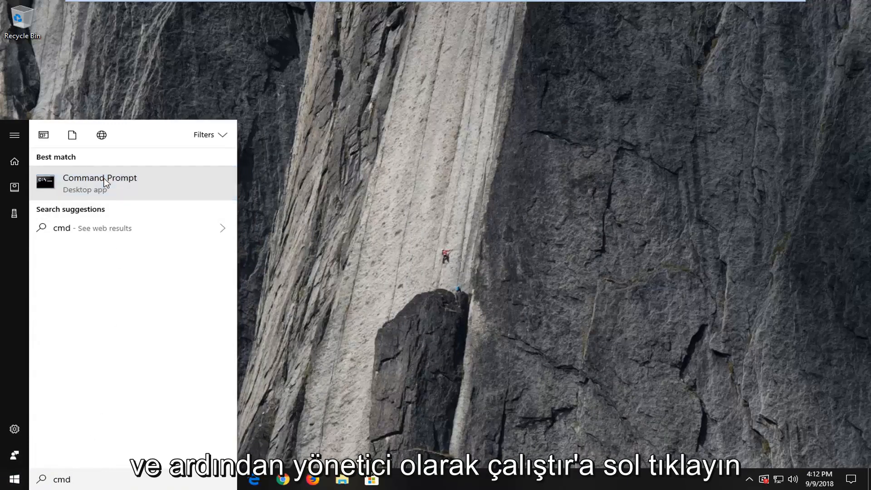
right_click(100, 178)
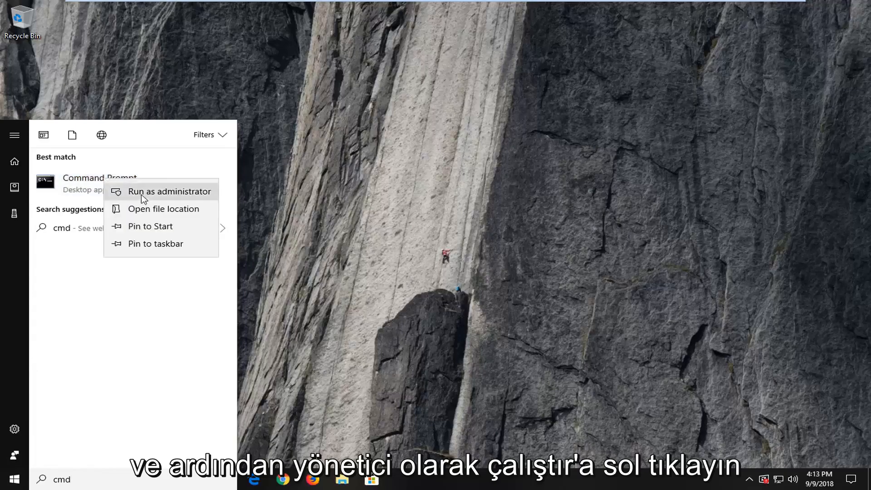
left_click(169, 191)
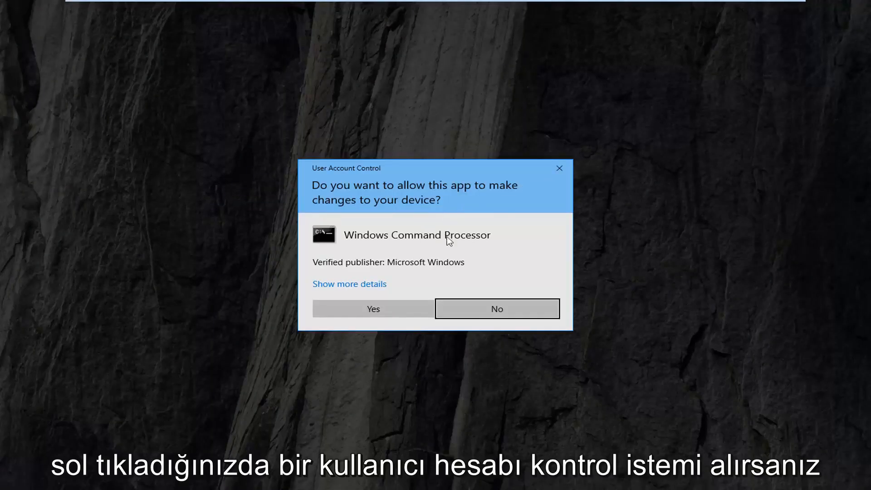
Approve the UAC prompt and run 'sfc /scannow' in the elevated Command Prompt
left_click(373, 308)
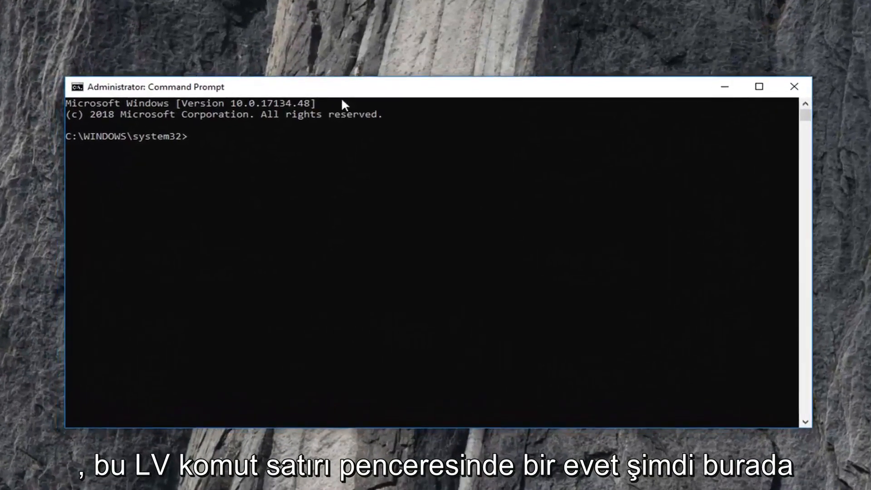
type("sfc")
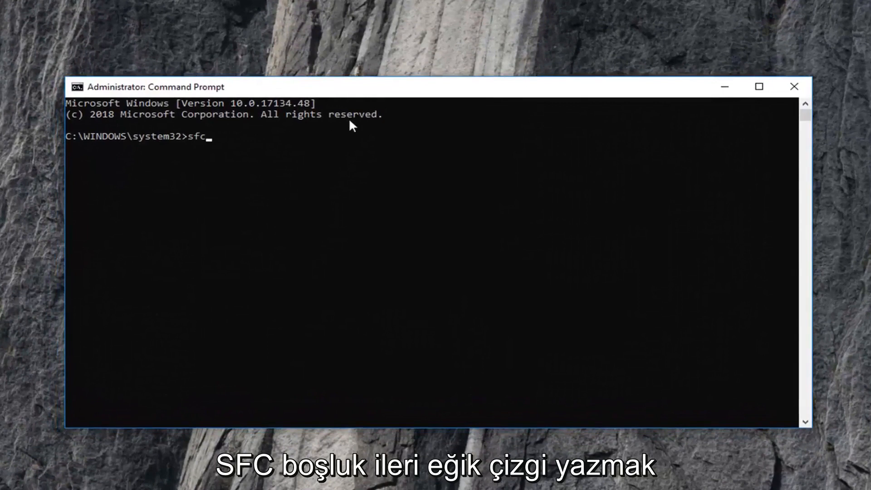
type("/scannow")
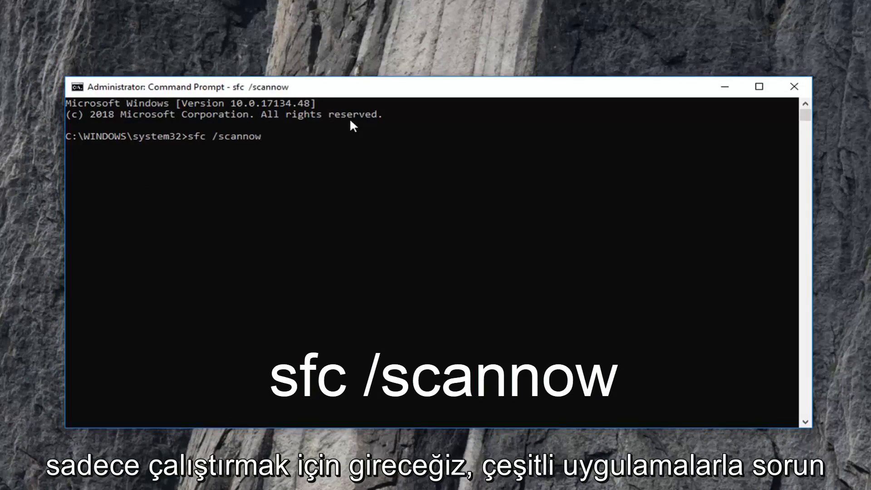
key("enter")
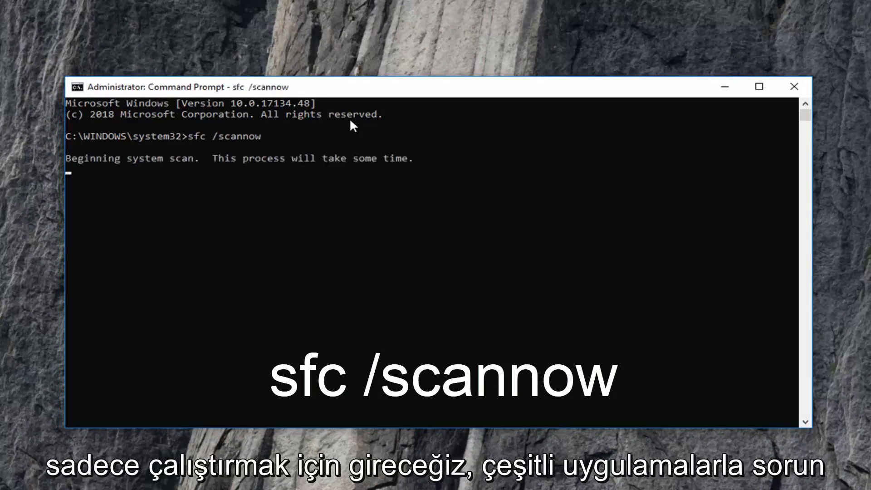